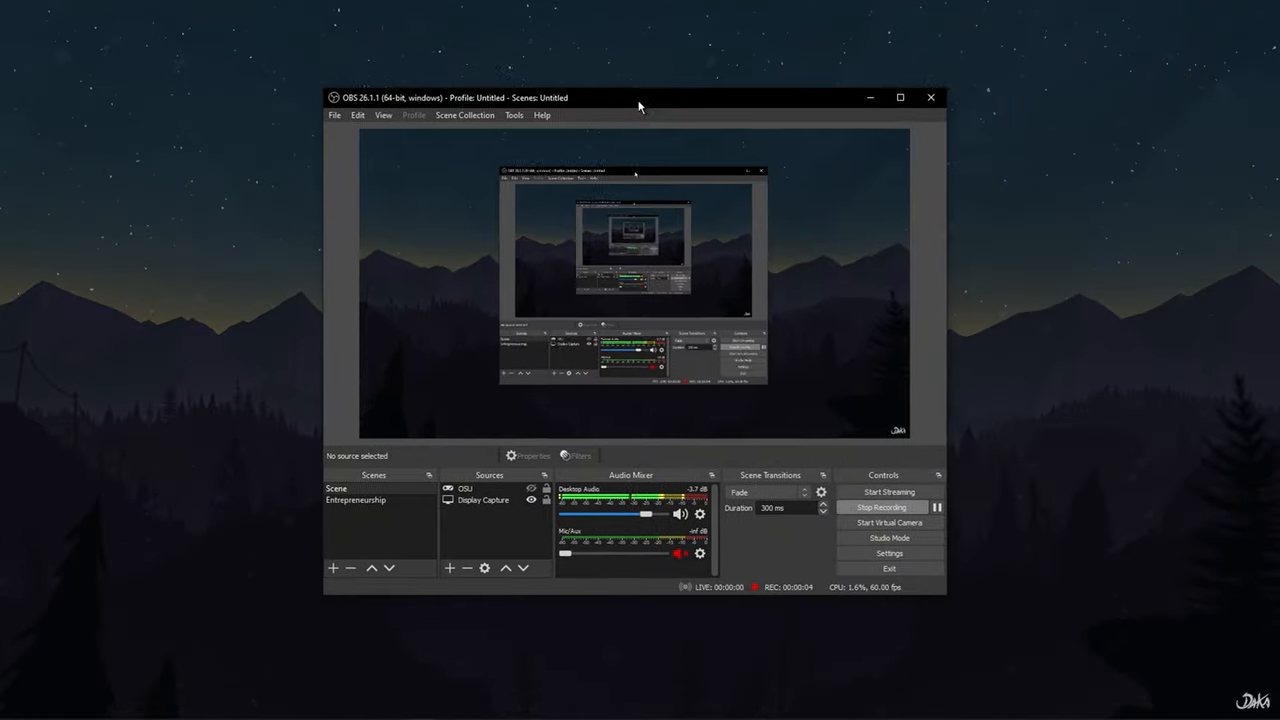
# Turn off Capture Cursor for the Display Capture source, keeping Display 1 at 3840x1080.
pyautogui.moveTo(640, 97); pyautogui.dragTo(640, 108)
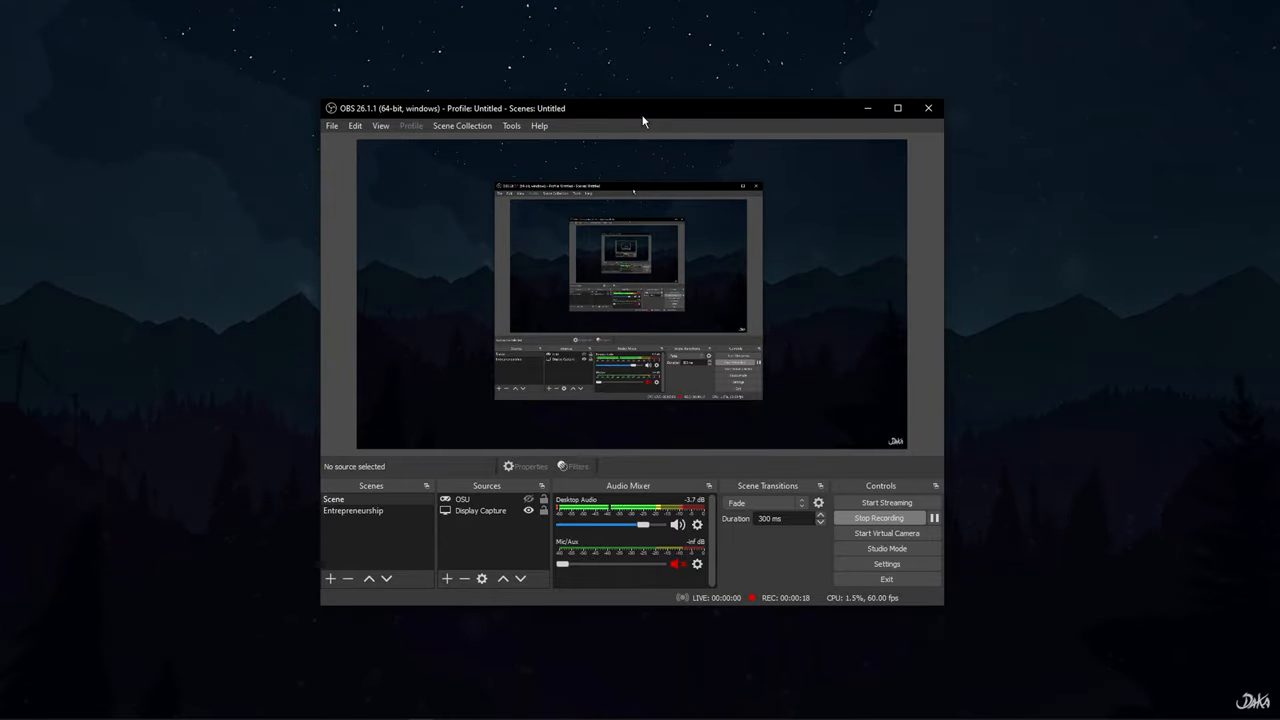
pyautogui.moveTo(475, 495)
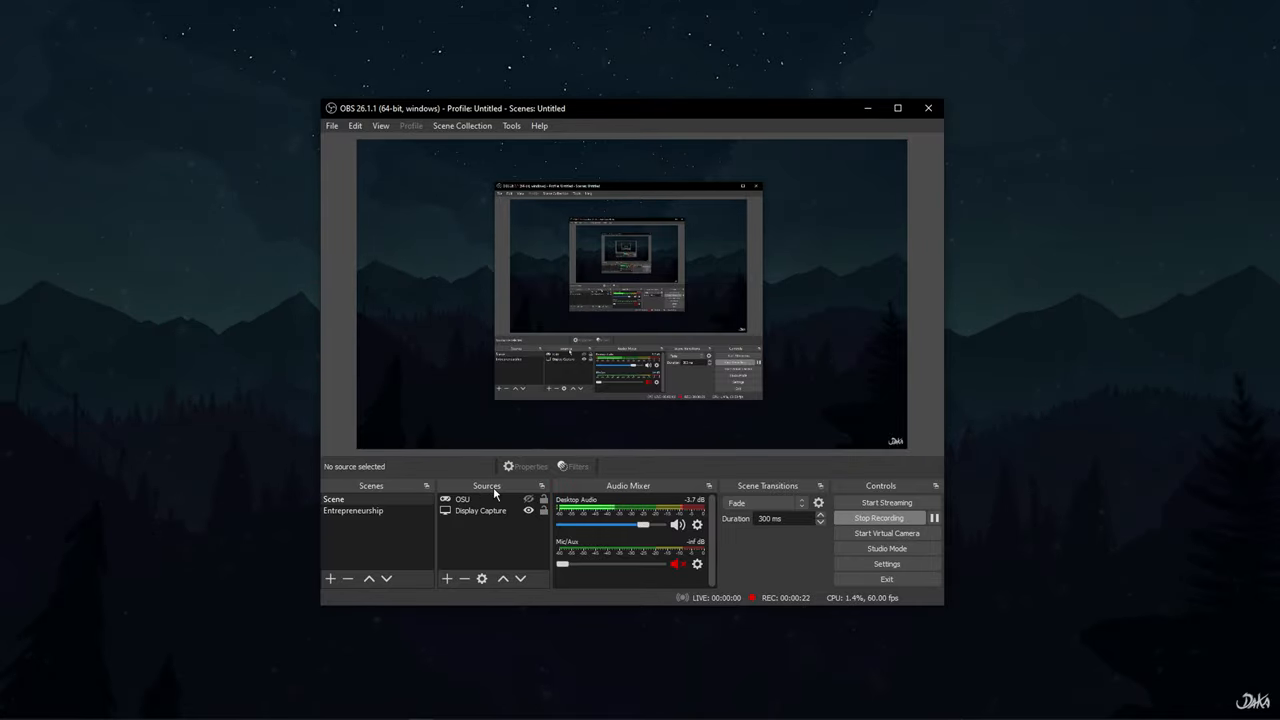
pyautogui.click(481, 510)
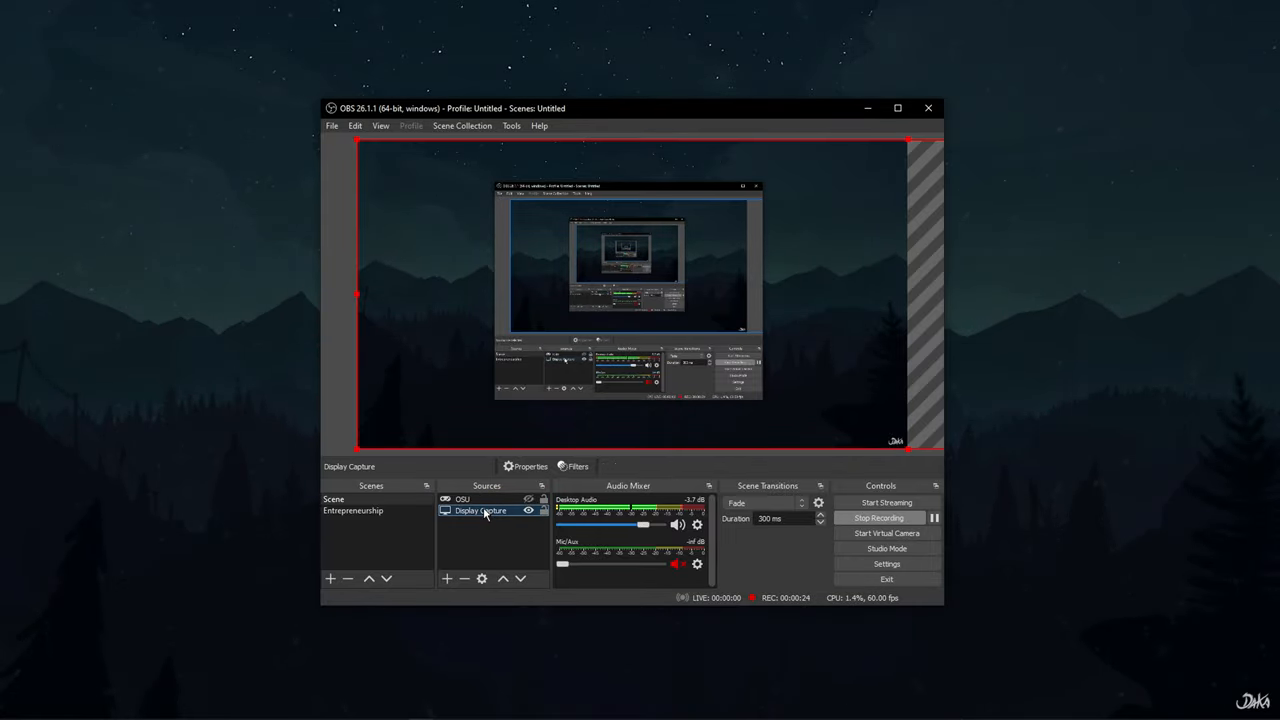
pyautogui.click(481, 510)
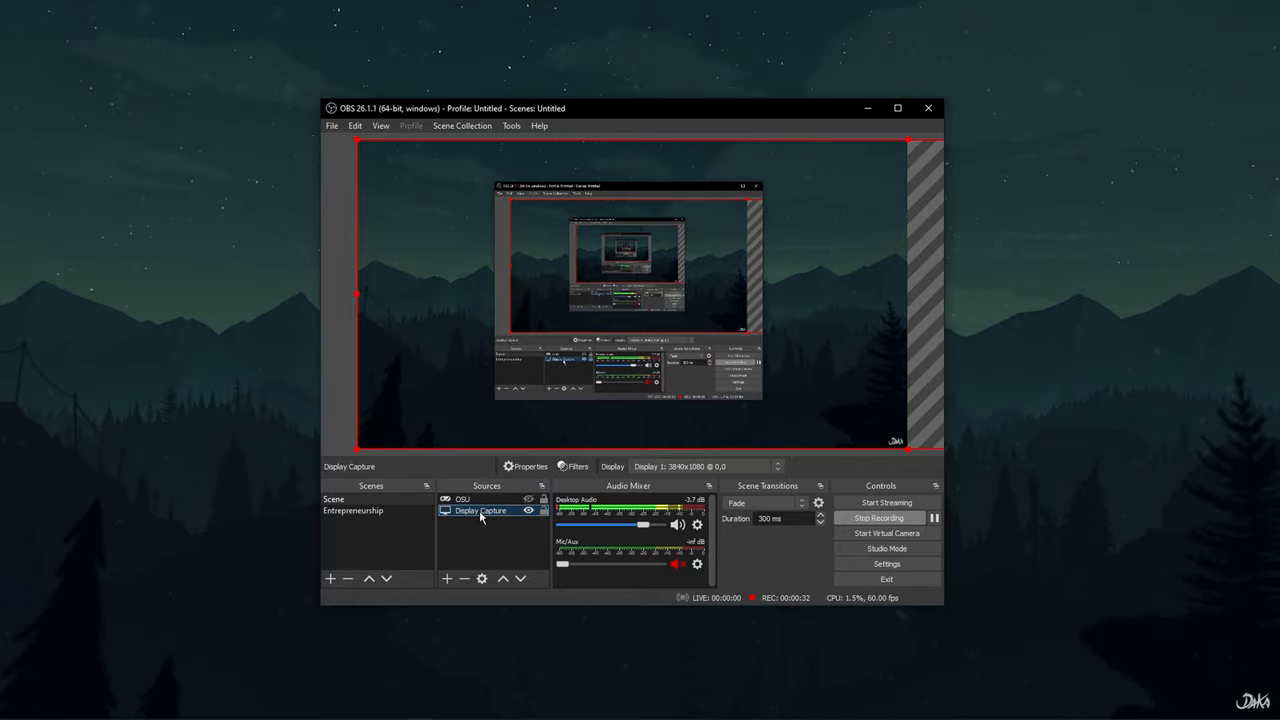
pyautogui.moveTo(460, 553)
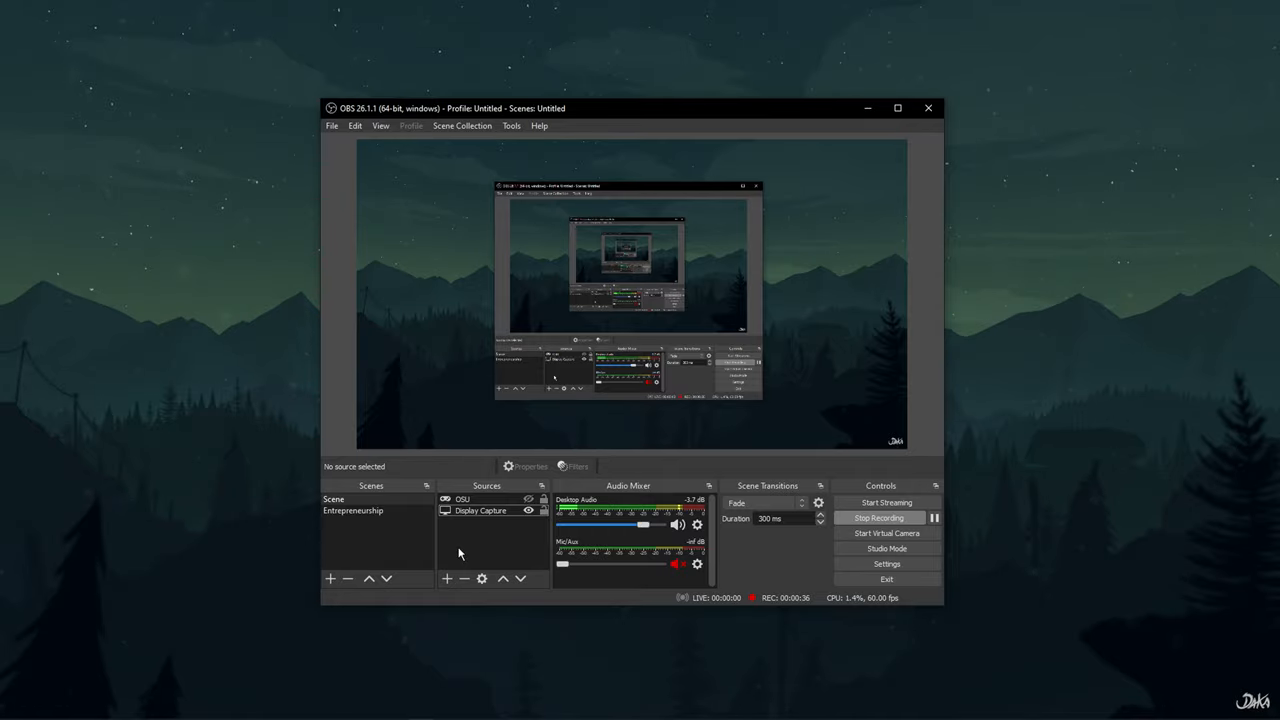
pyautogui.click(480, 510)
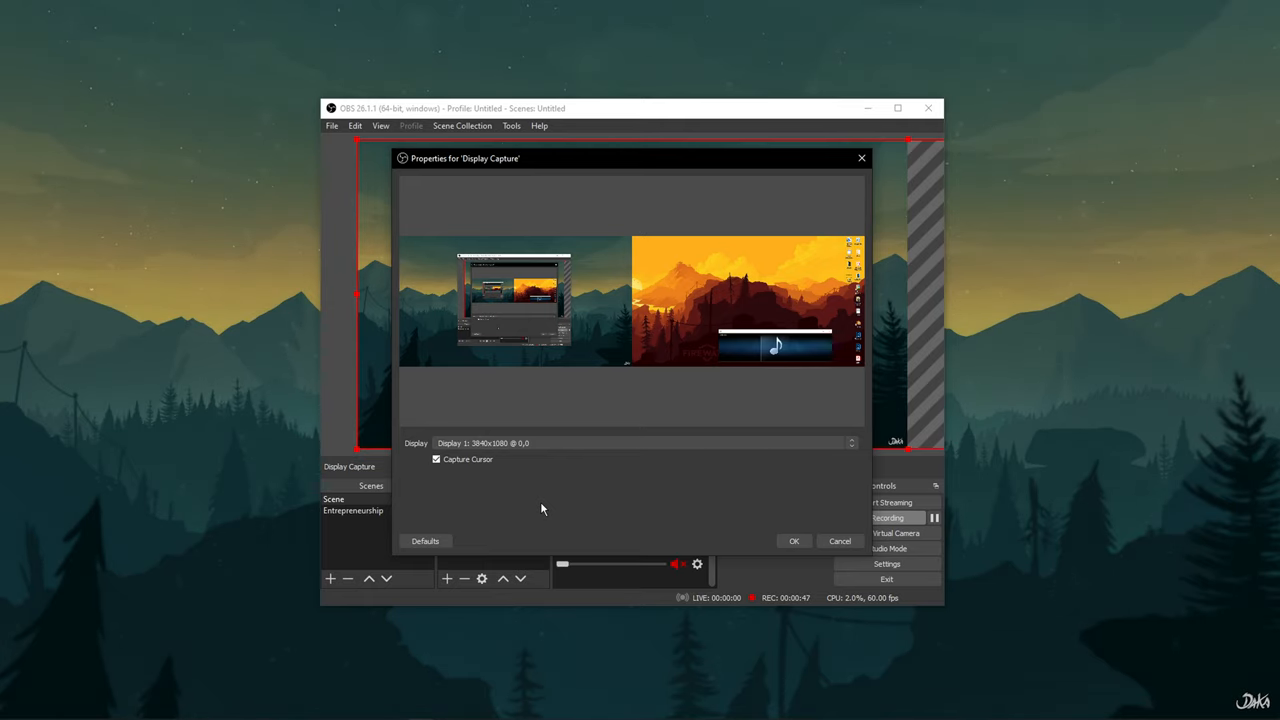
pyautogui.click(436, 459)
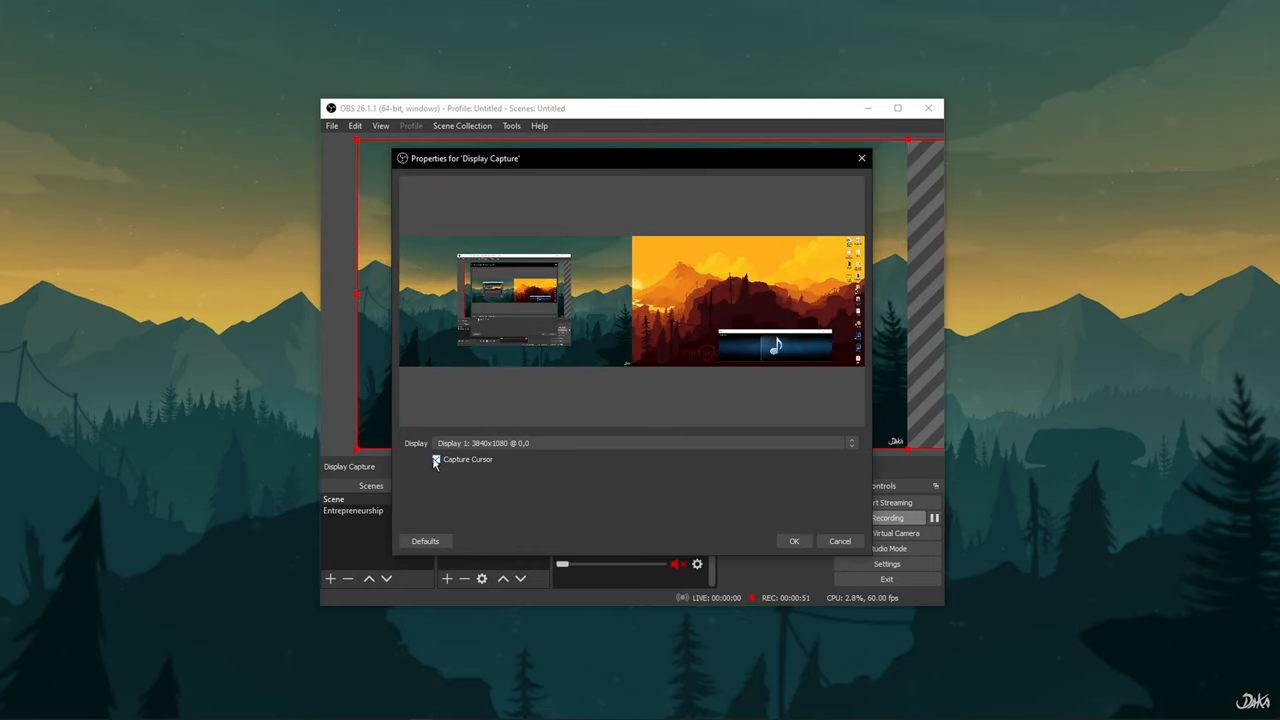
pyautogui.click(436, 459)
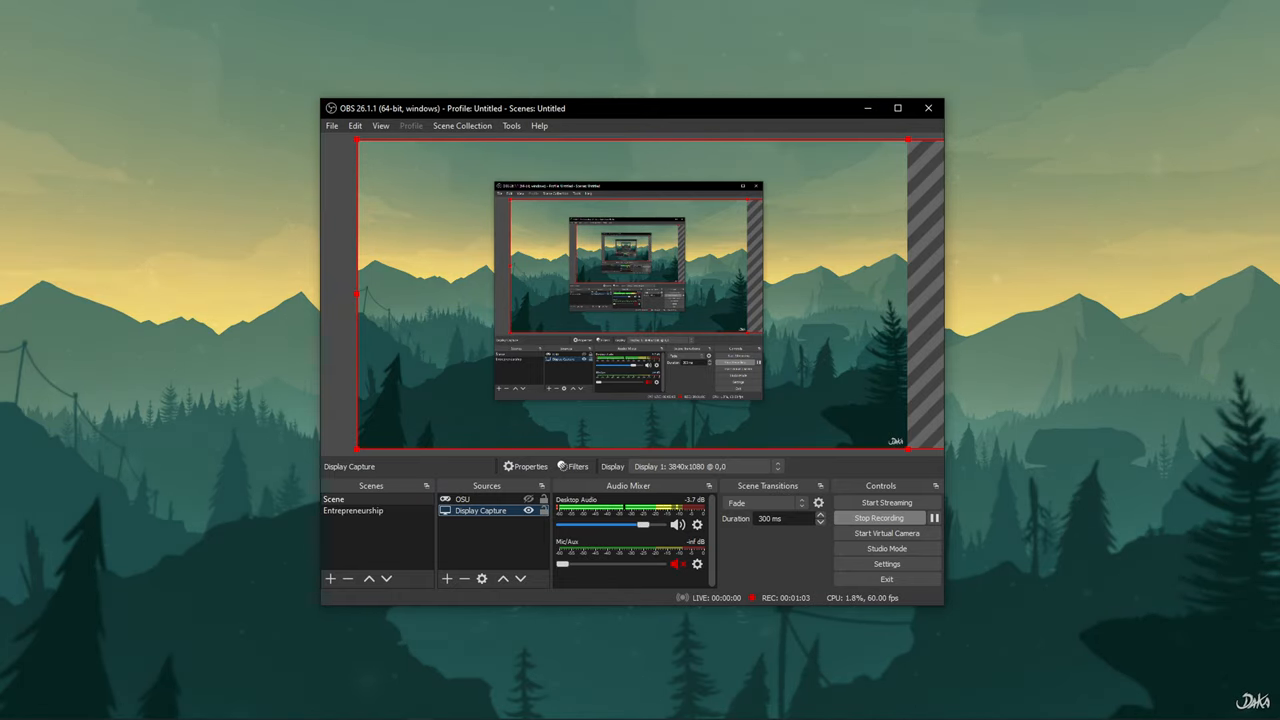
# Confirm the OSU source's properties leave Capture Cursor unchecked, then accept with OK.
pyautogui.doubleClick(463, 498)
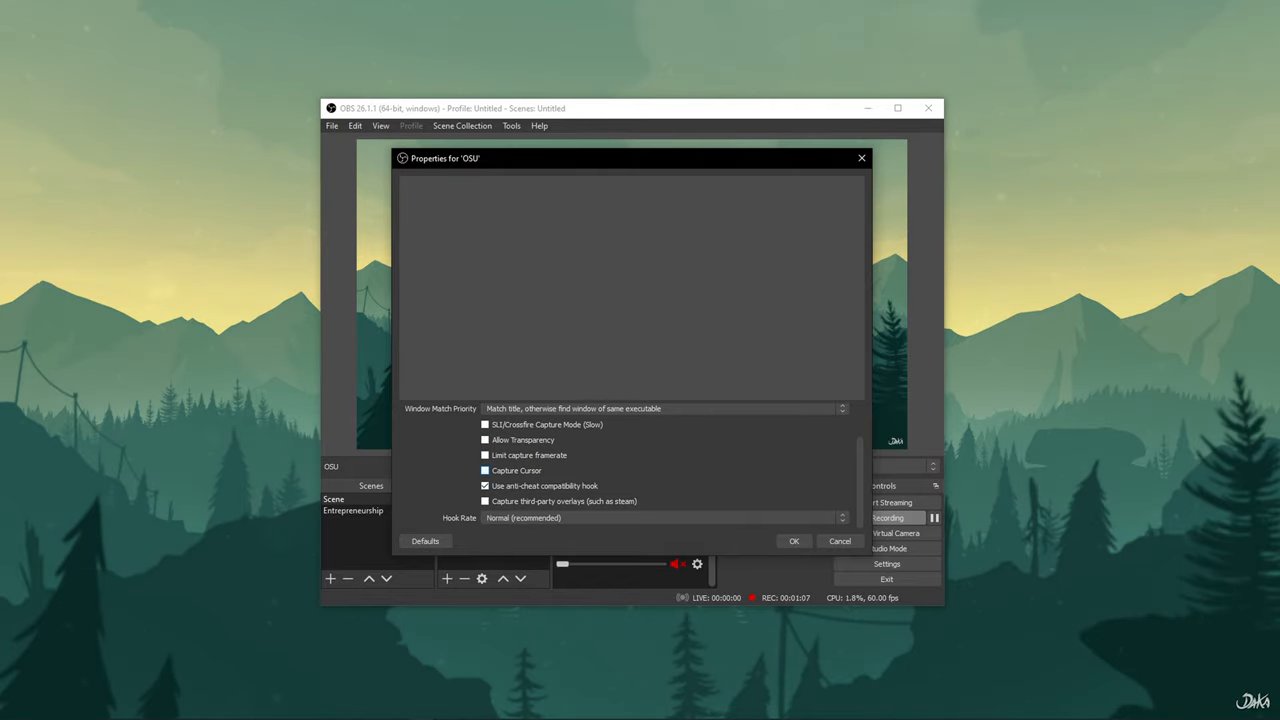
pyautogui.click(794, 541)
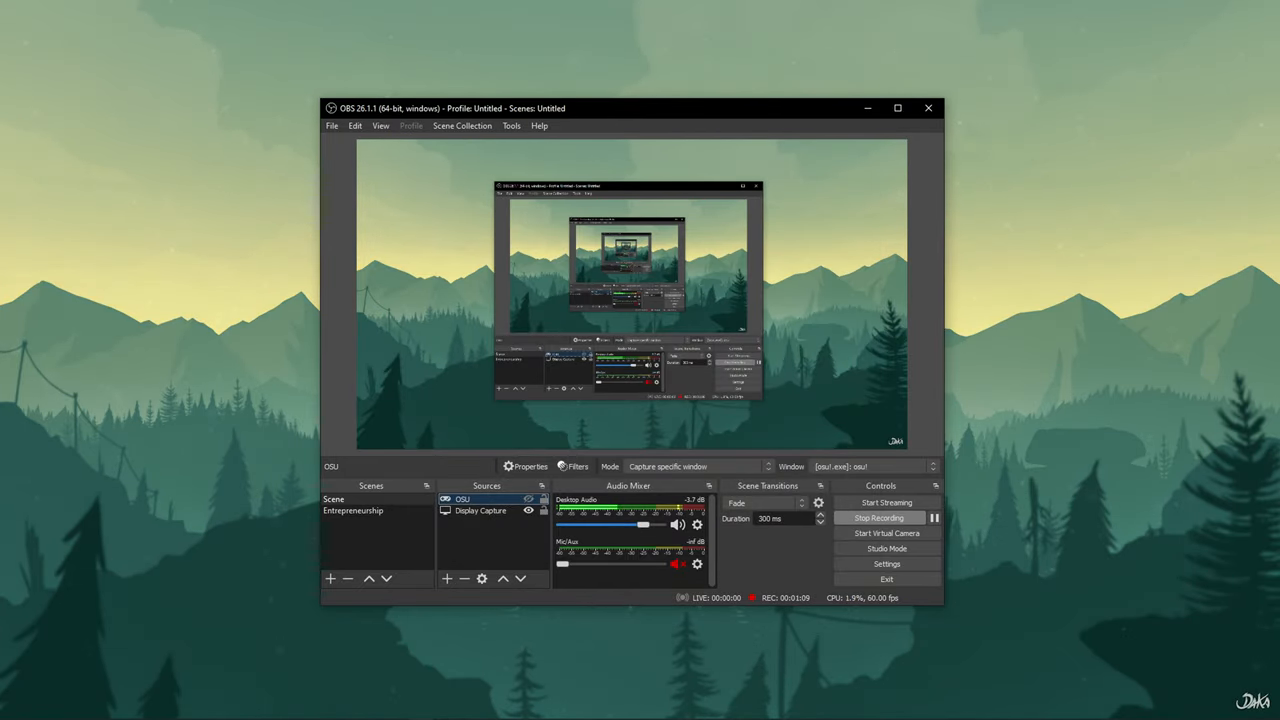
pyautogui.moveTo(450, 108); pyautogui.dragTo(1160, 138)
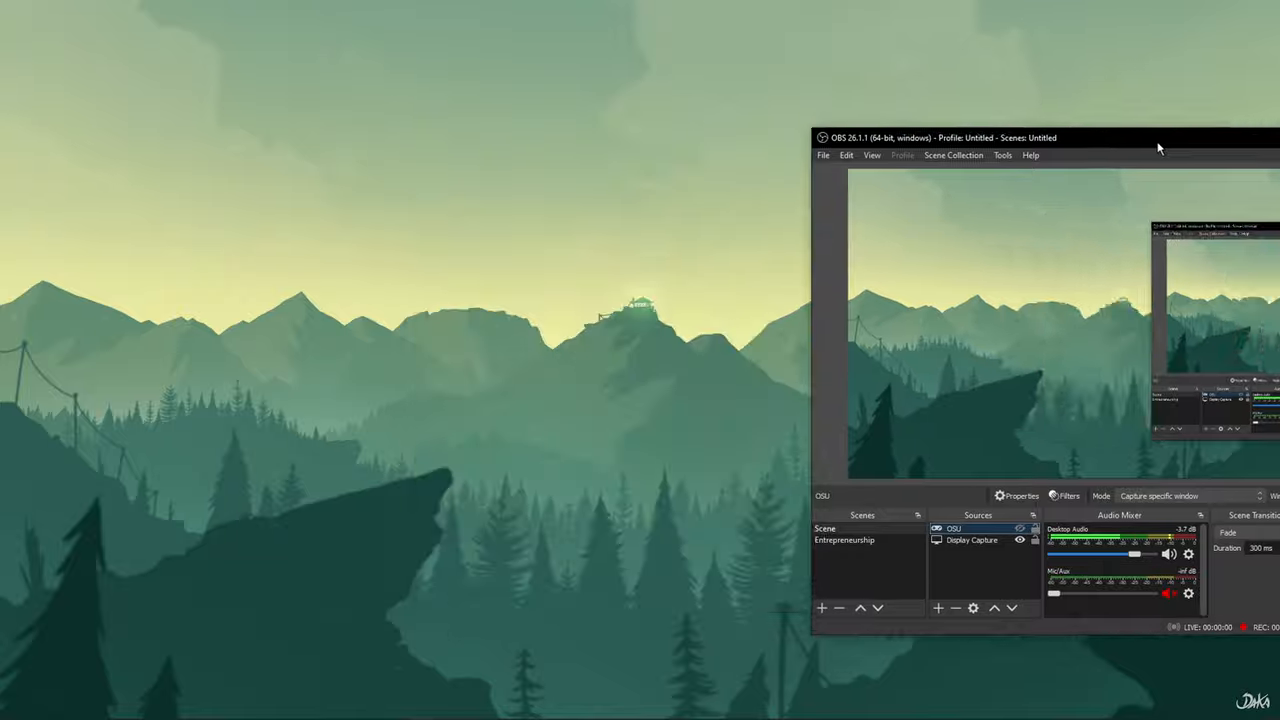